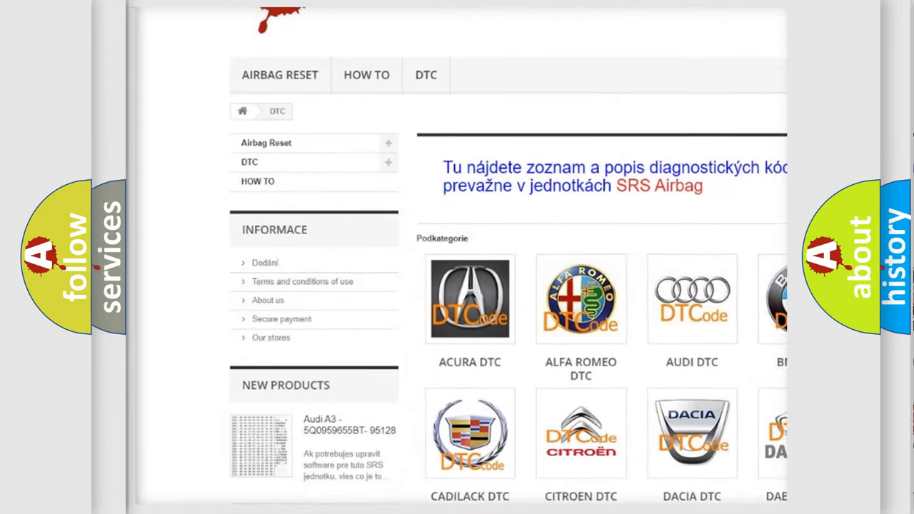
{"action": "scroll", "scroll_direction": "down", "scroll_amount": 3}
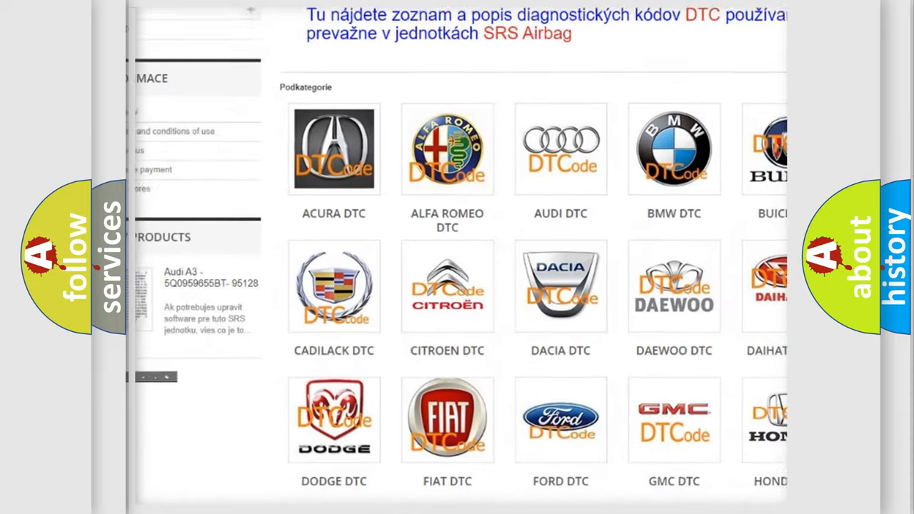